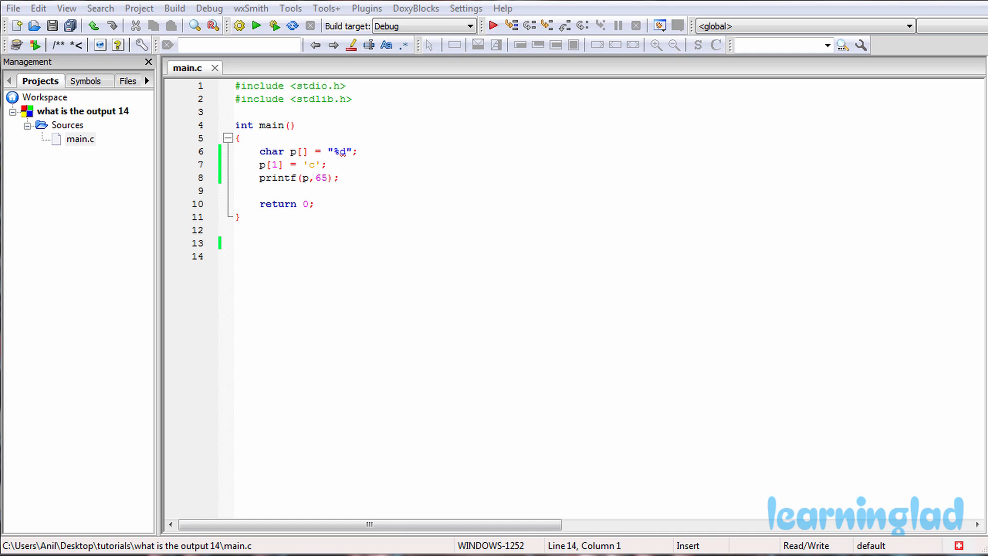
Build and run main.c from the Build menu, printing A and returning 0
{"action": "left_click", "coordinate": [235, 256]}
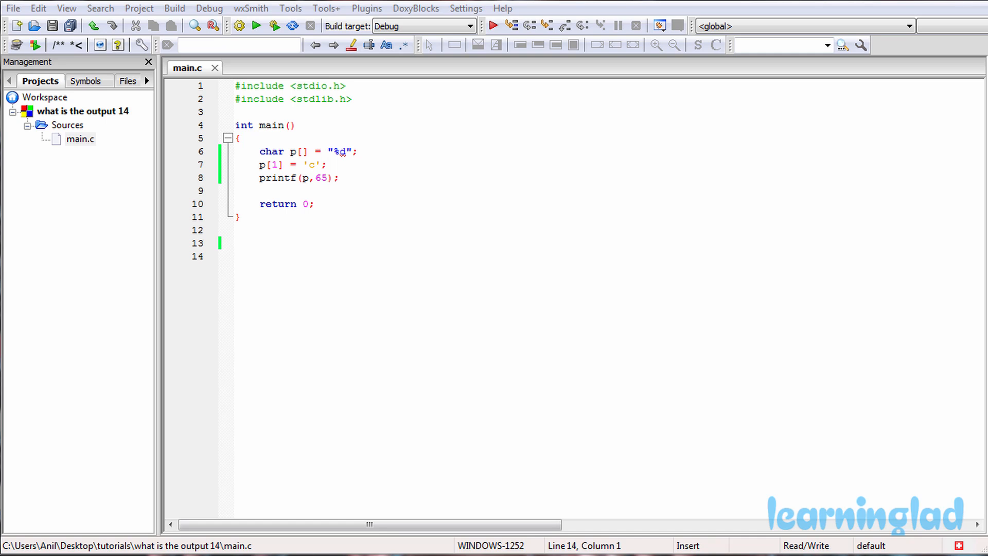
{"action": "left_click", "coordinate": [235, 255]}
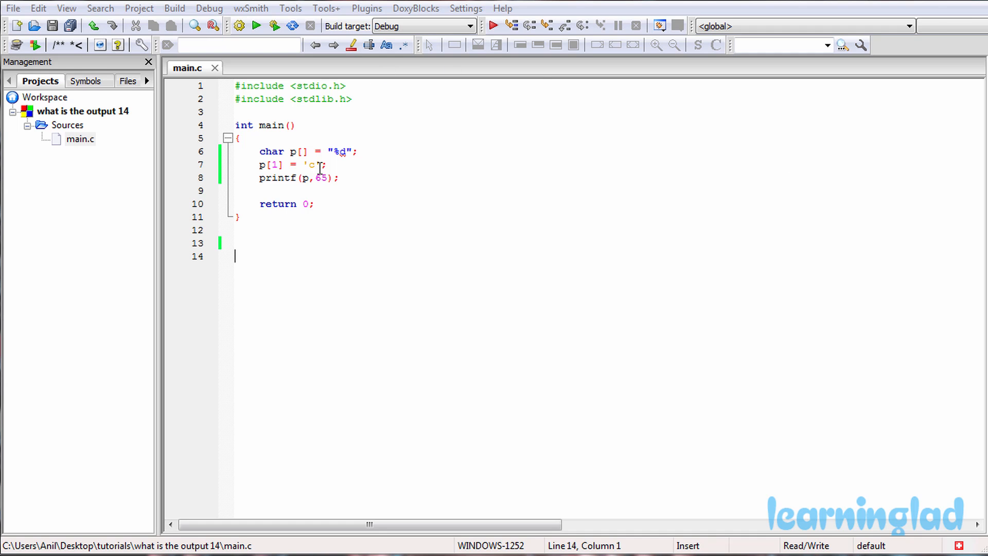
{"action": "left_click", "coordinate": [175, 8]}
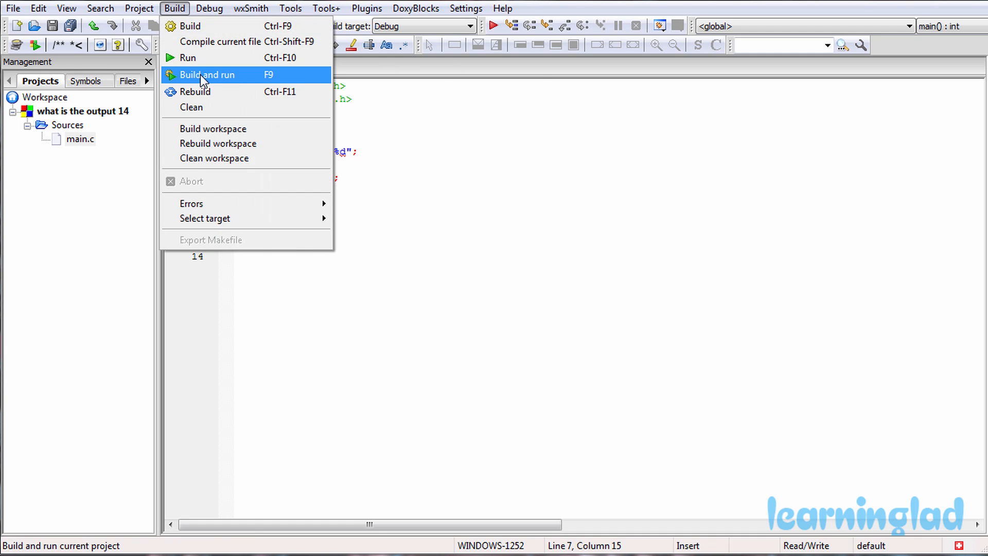
{"action": "left_click", "coordinate": [208, 74]}
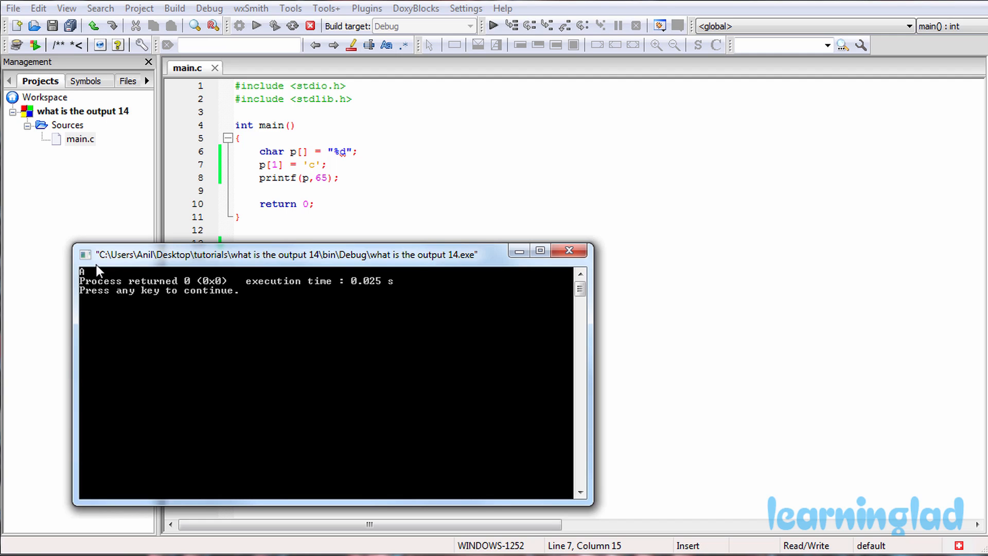
{"action": "mouse_move", "coordinate": [368, 131]}
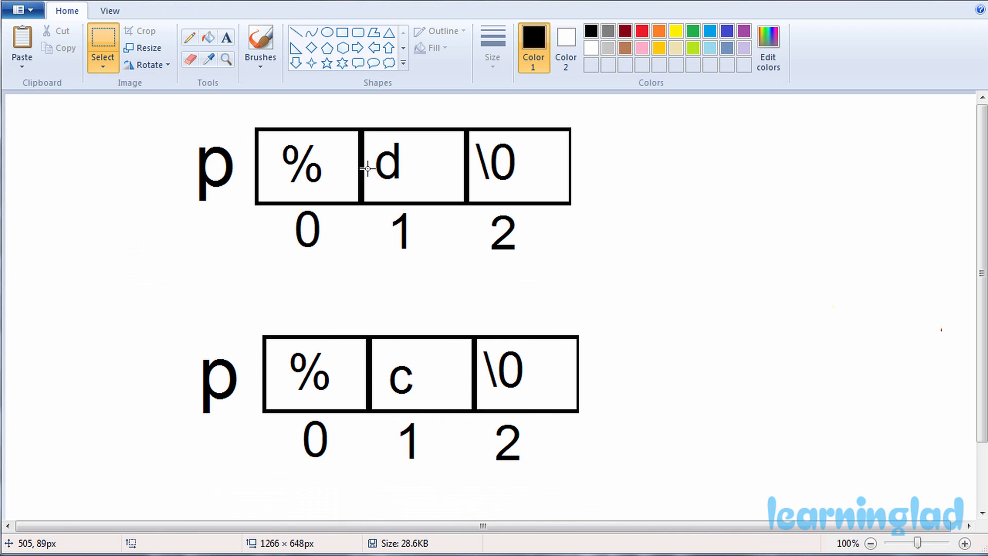
{"action": "mouse_move", "coordinate": [308, 256]}
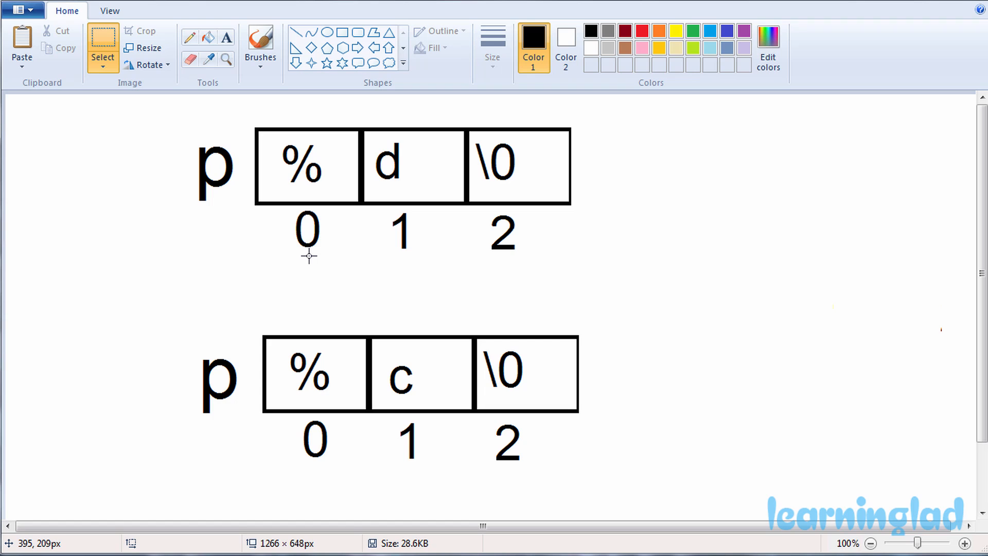
{"action": "mouse_move", "coordinate": [231, 52]}
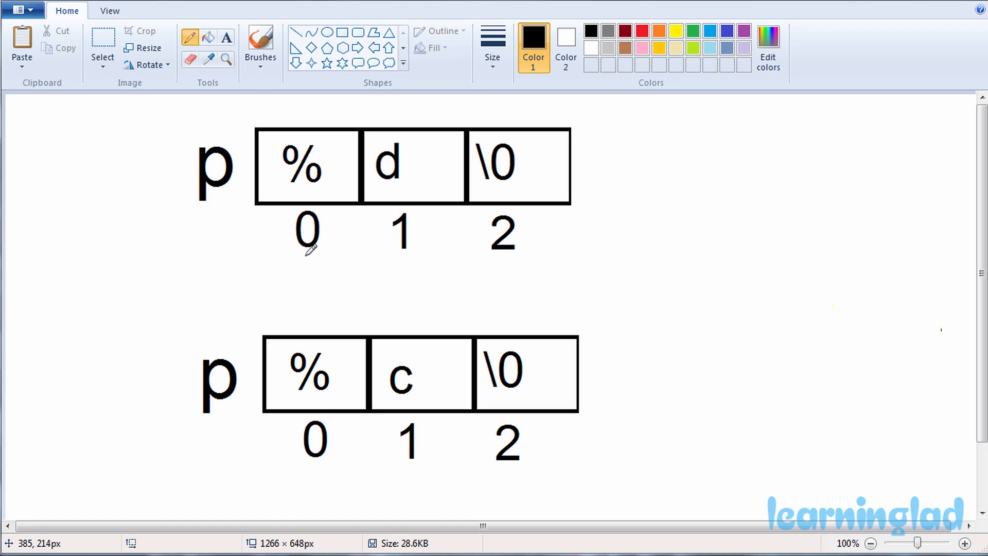
{"action": "mouse_move", "coordinate": [324, 137]}
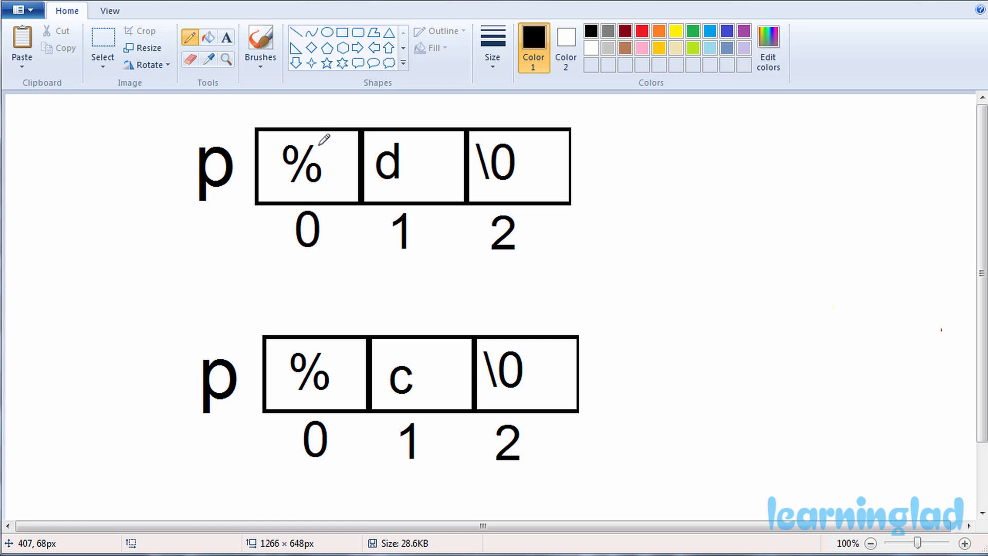
{"action": "mouse_move", "coordinate": [408, 200]}
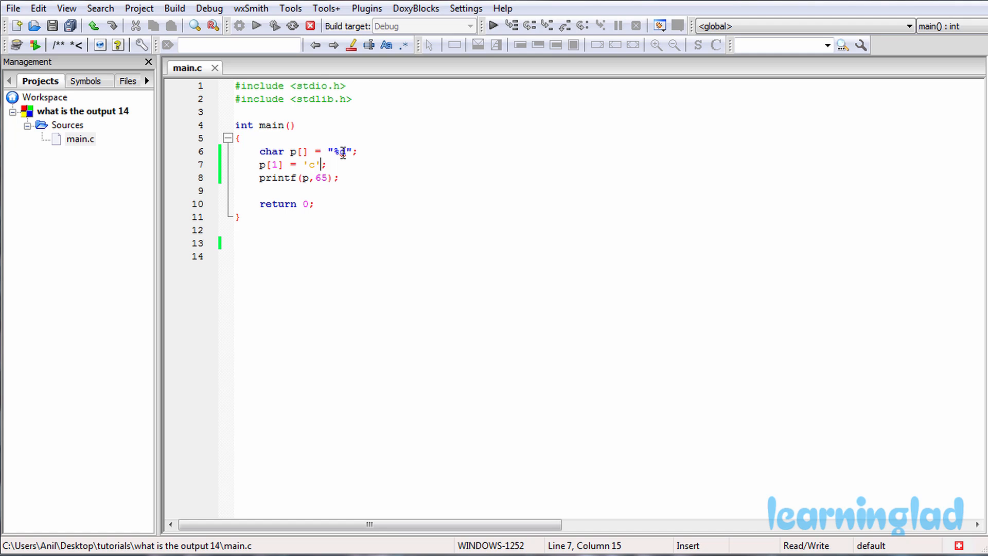
{"action": "mouse_move", "coordinate": [429, 470]}
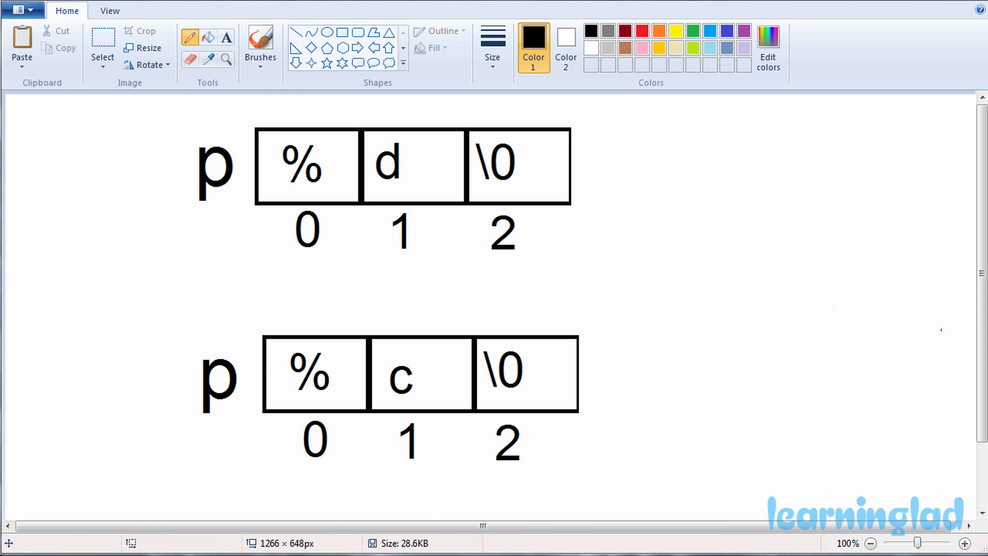
{"action": "mouse_move", "coordinate": [506, 183]}
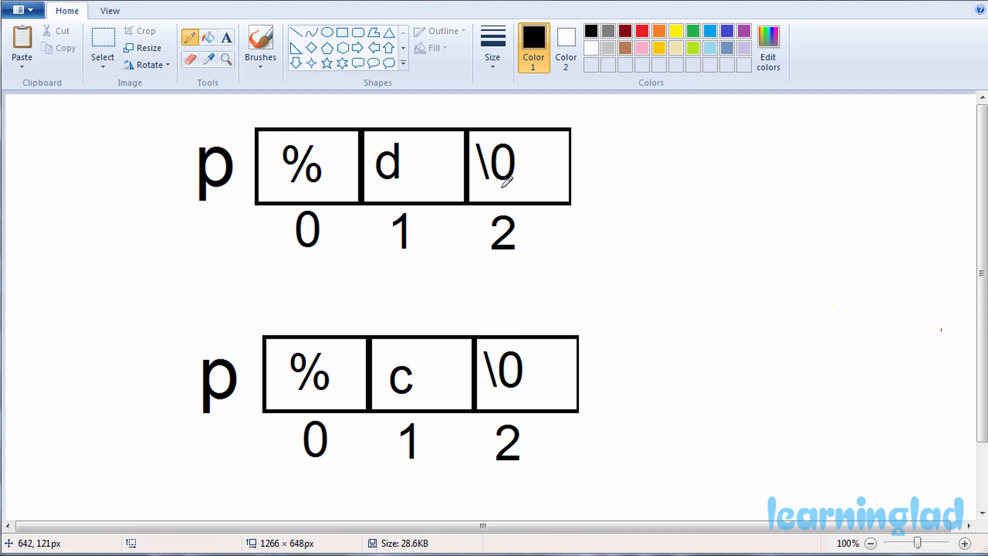
{"action": "mouse_move", "coordinate": [249, 205]}
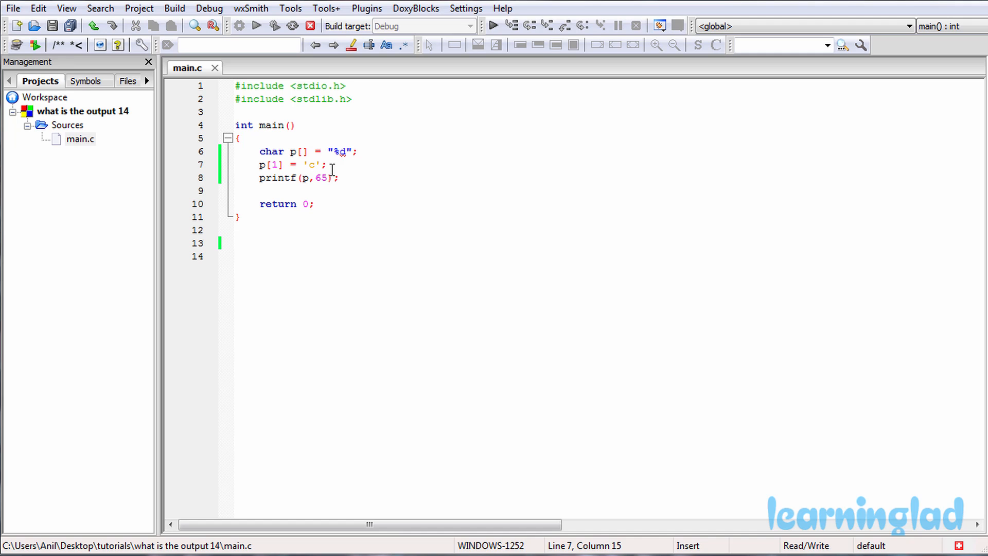
{"action": "mouse_move", "coordinate": [278, 164]}
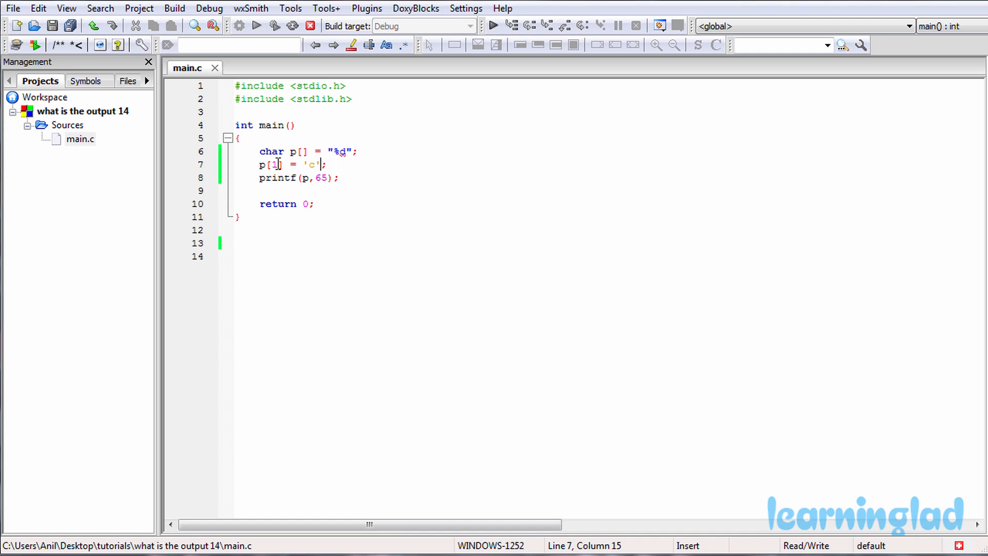
{"action": "mouse_move", "coordinate": [339, 167]}
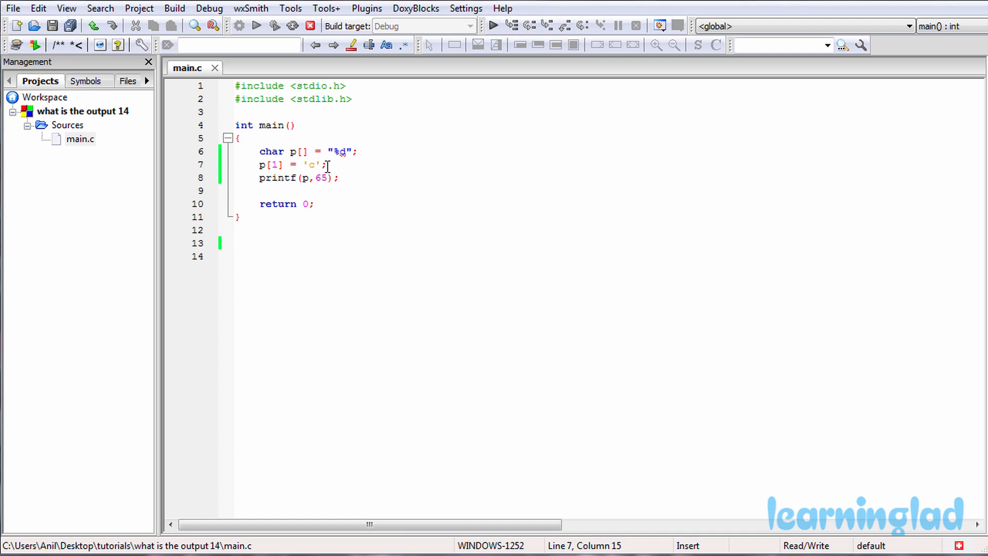
{"action": "mouse_move", "coordinate": [294, 165]}
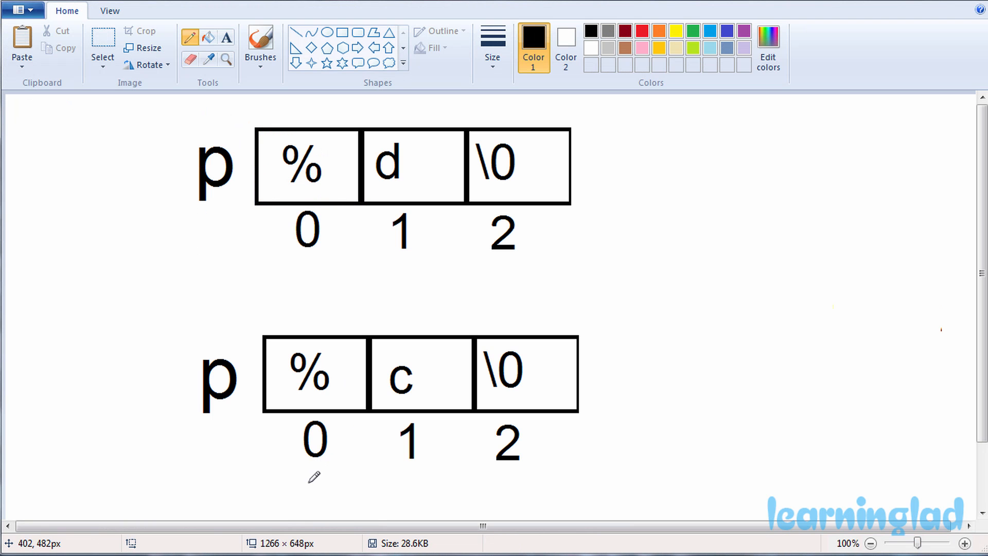
{"action": "mouse_move", "coordinate": [318, 472]}
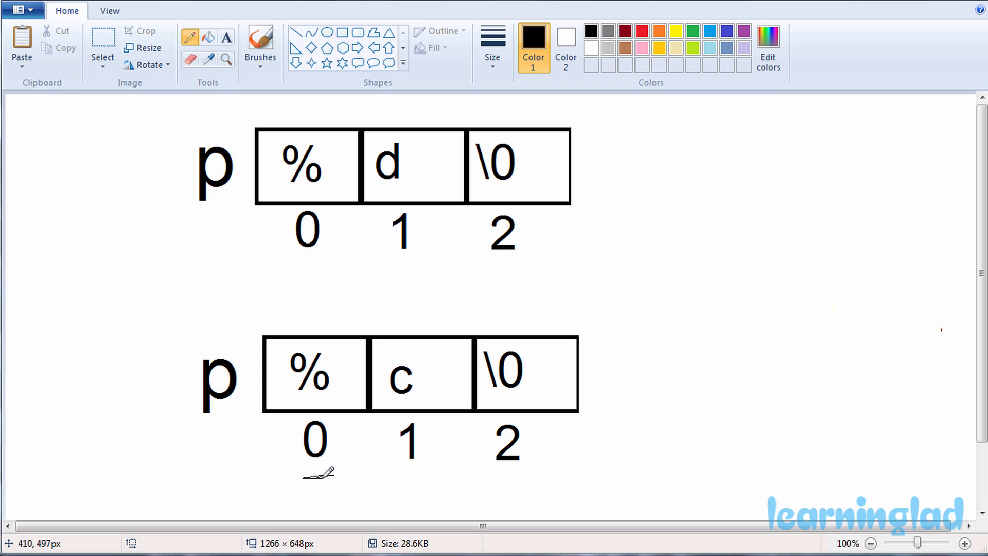
{"action": "mouse_move", "coordinate": [413, 472]}
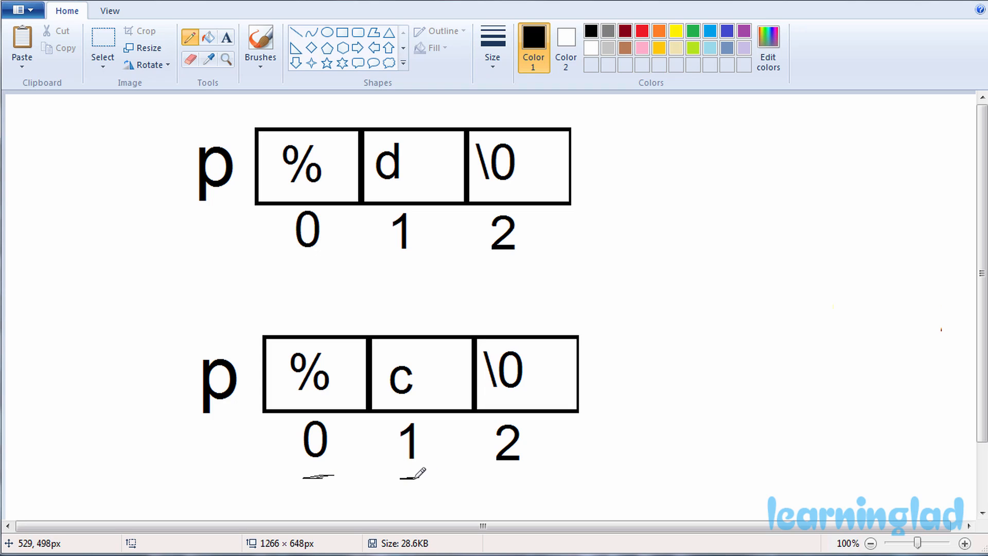
{"action": "mouse_move", "coordinate": [426, 372]}
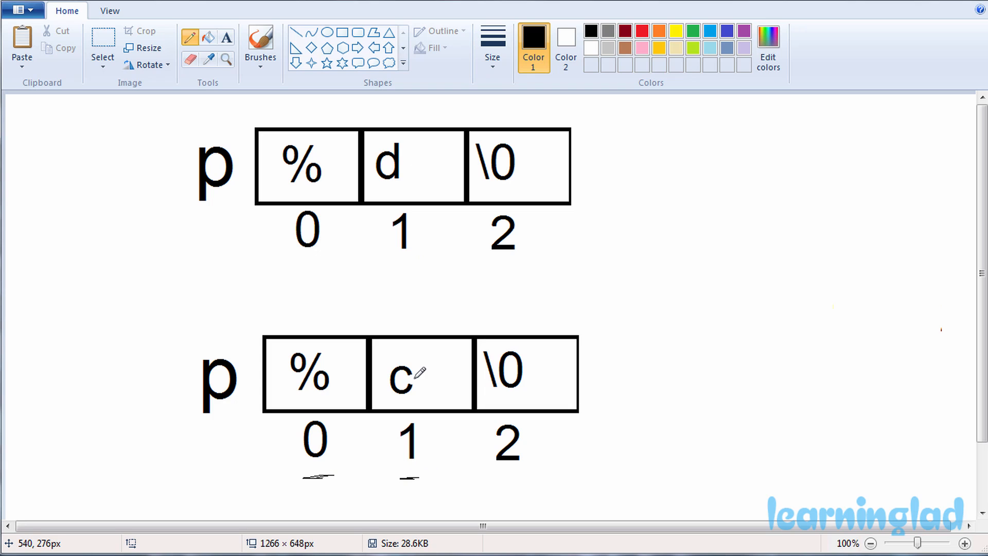
{"action": "mouse_move", "coordinate": [406, 388]}
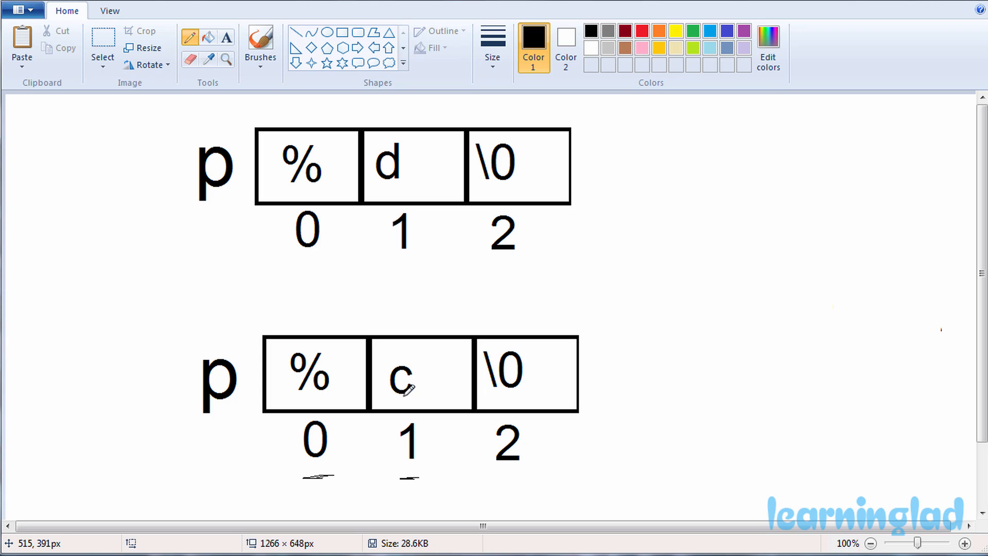
{"action": "mouse_move", "coordinate": [504, 473]}
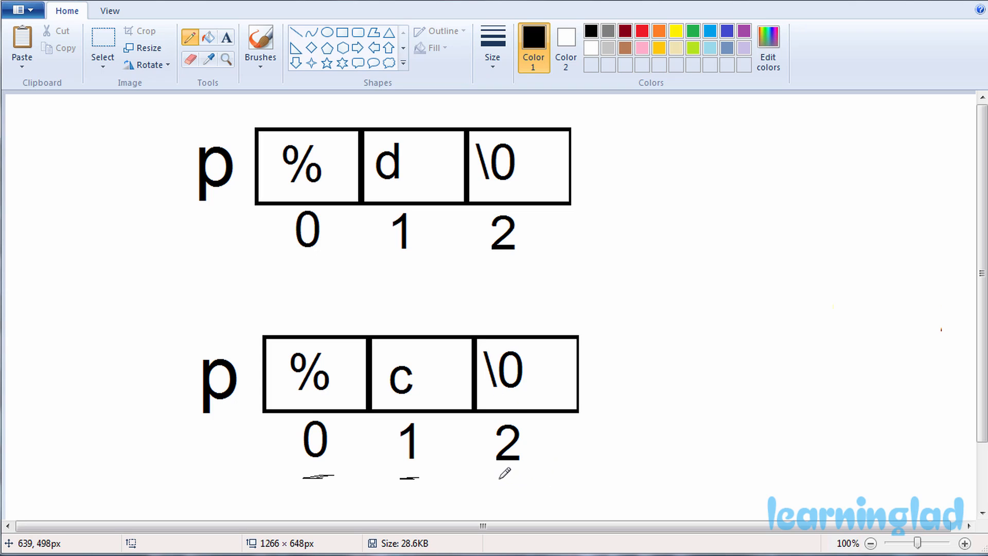
{"action": "mouse_move", "coordinate": [512, 473]}
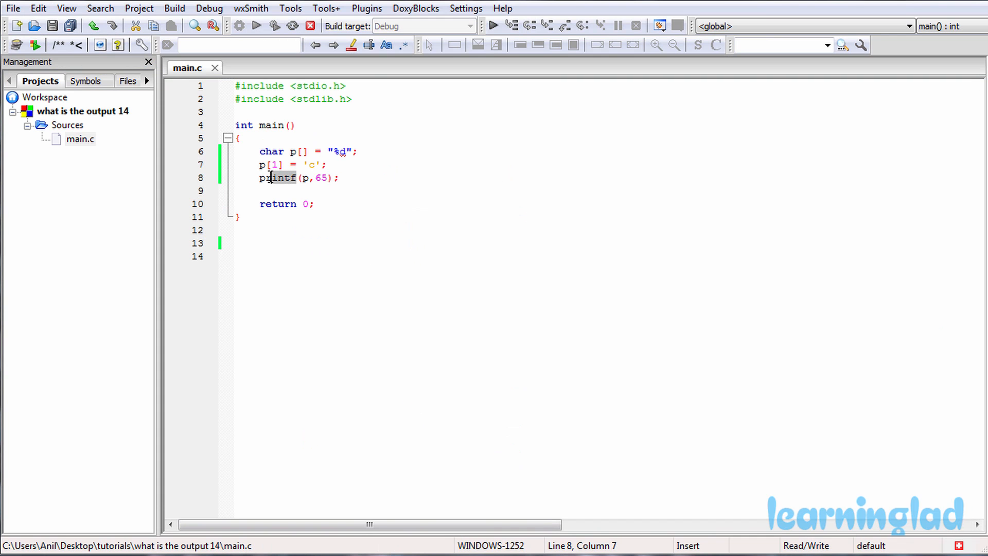
{"action": "left_click", "coordinate": [306, 178]}
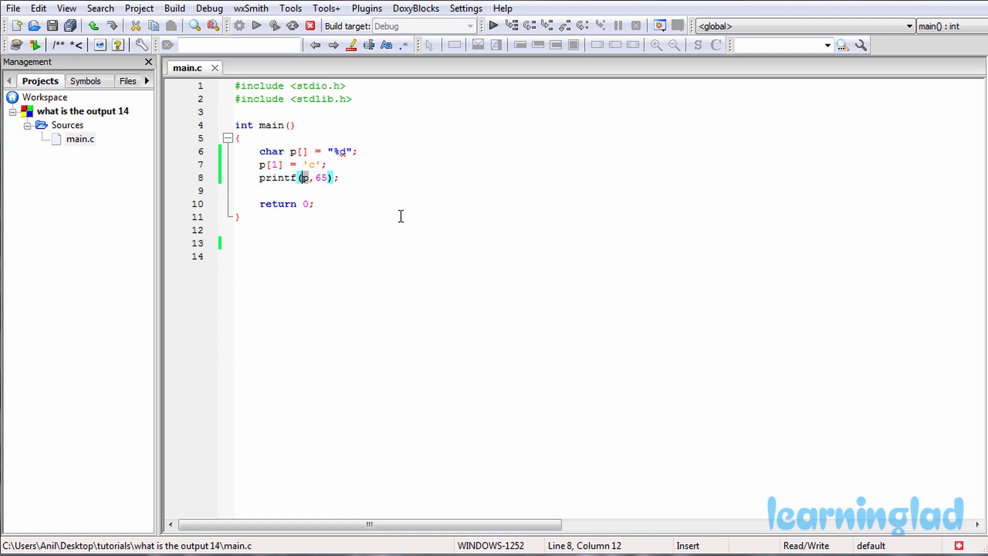
{"action": "mouse_move", "coordinate": [306, 178]}
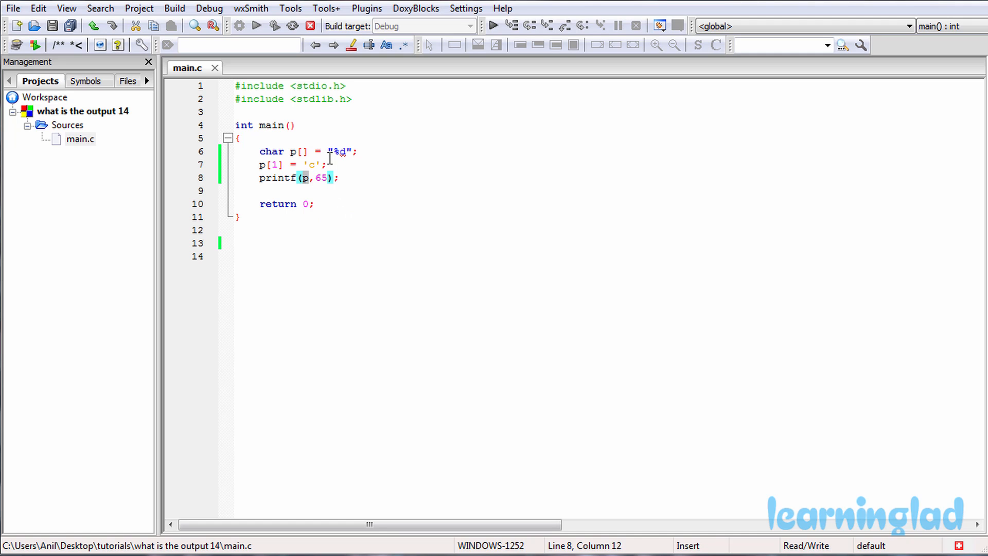
{"action": "mouse_move", "coordinate": [322, 196]}
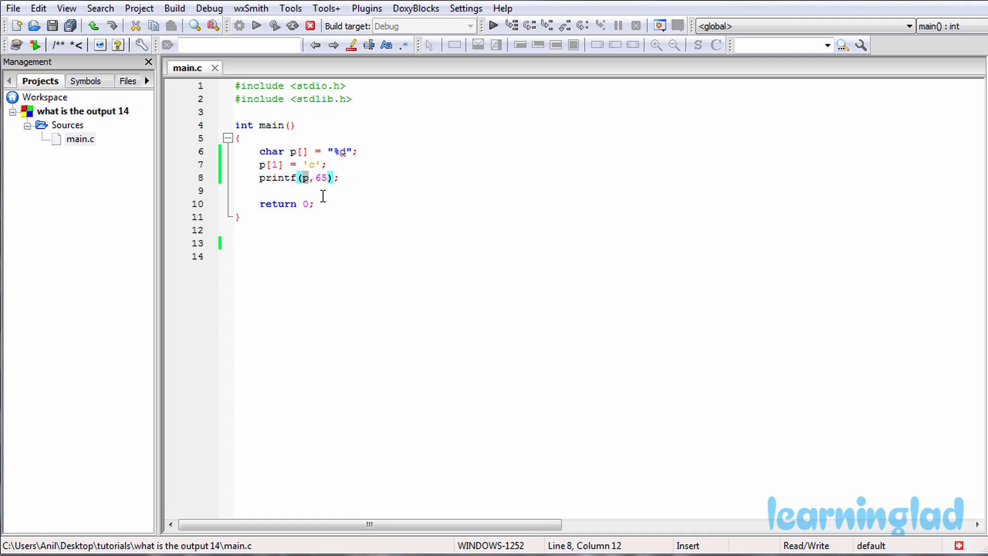